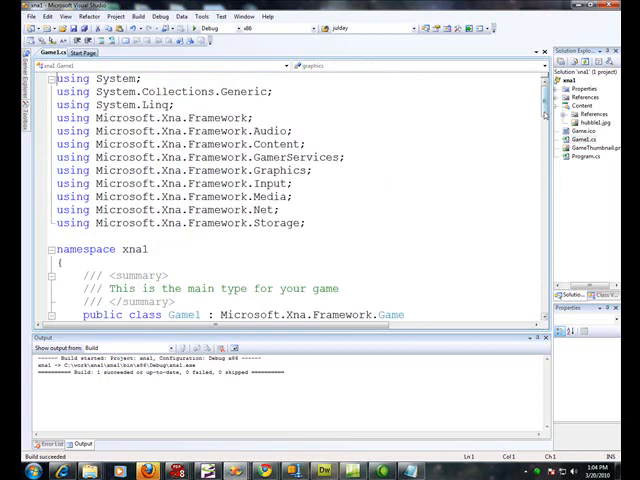
# Step: Duplicate the Texture2D m_objBackground field as m_objBackground2
pyautogui.scroll(-3)
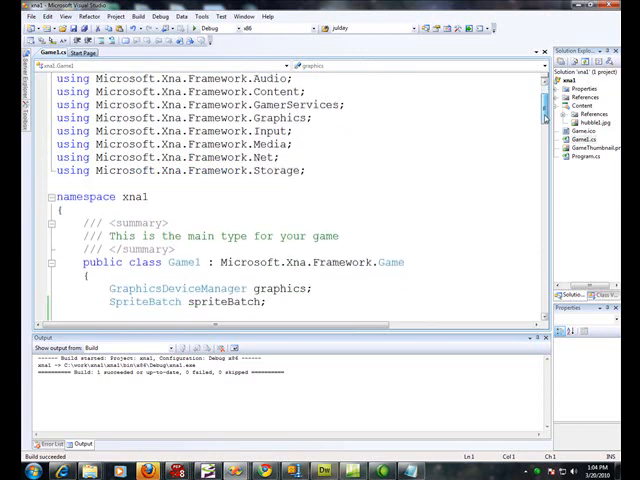
pyautogui.scroll(-3)
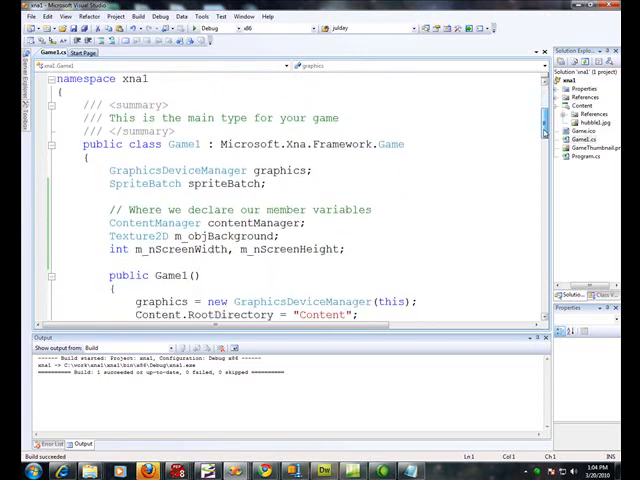
pyautogui.scroll(-3)
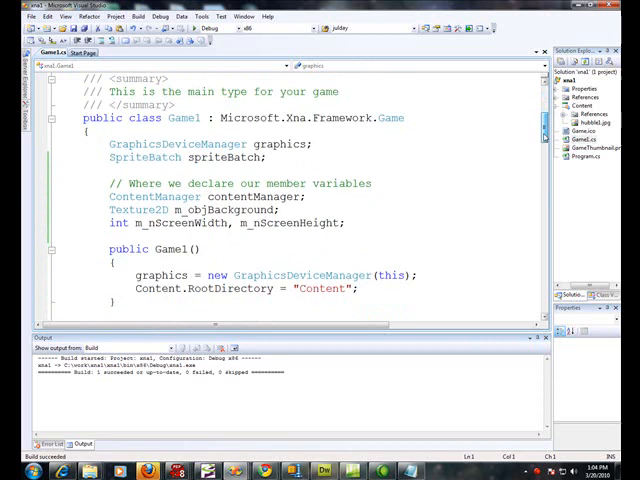
pyautogui.scroll(-3)
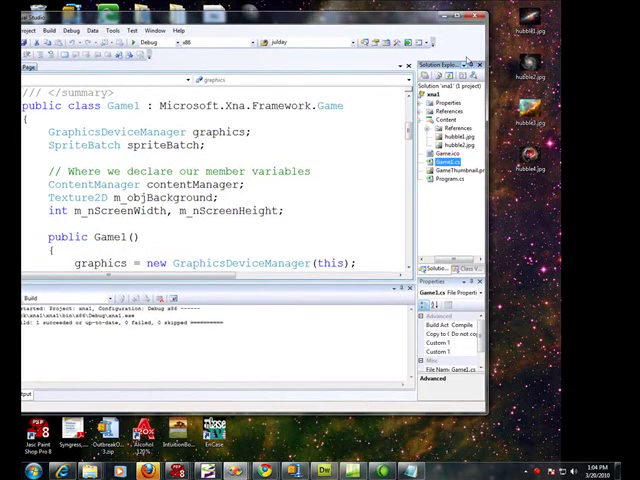
pyautogui.click(448, 144)
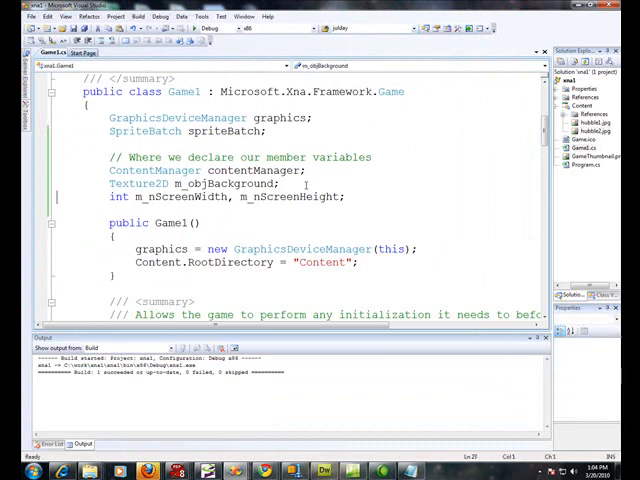
pyautogui.tripleClick(196, 184)
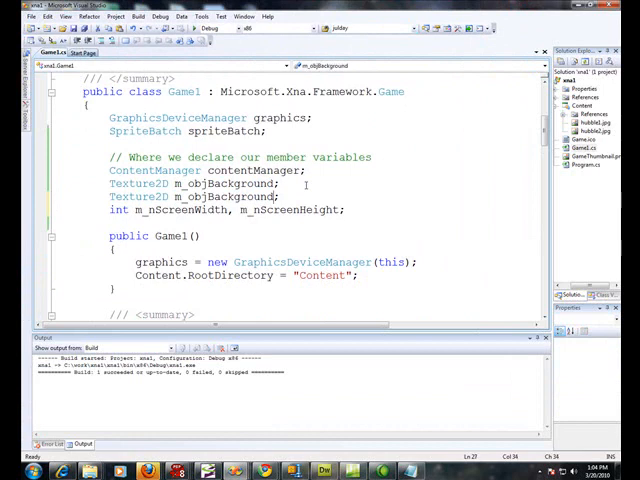
pyautogui.write('2')
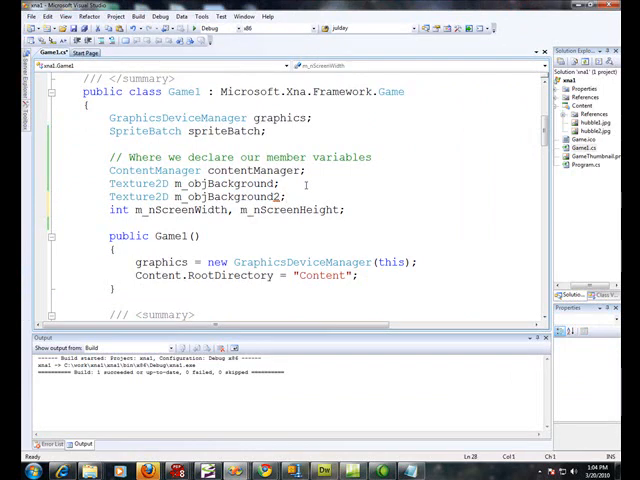
pyautogui.scroll(-3)
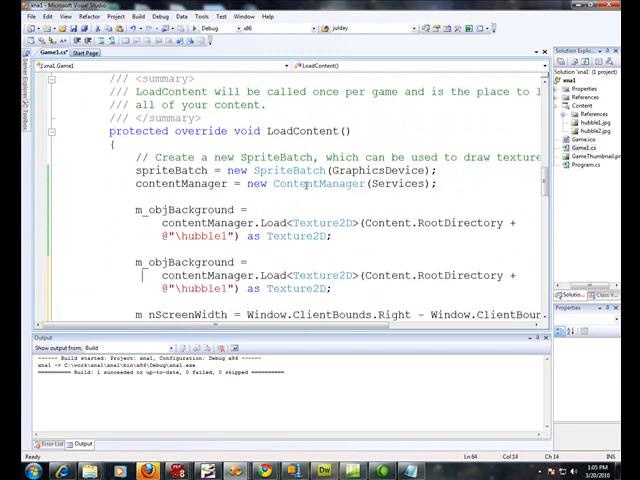
# Step: Add a LoadContent statement loading hubble2 into m_objBackground2
pyautogui.write('2')
pyautogui.click(248, 288)
pyautogui.write('2')
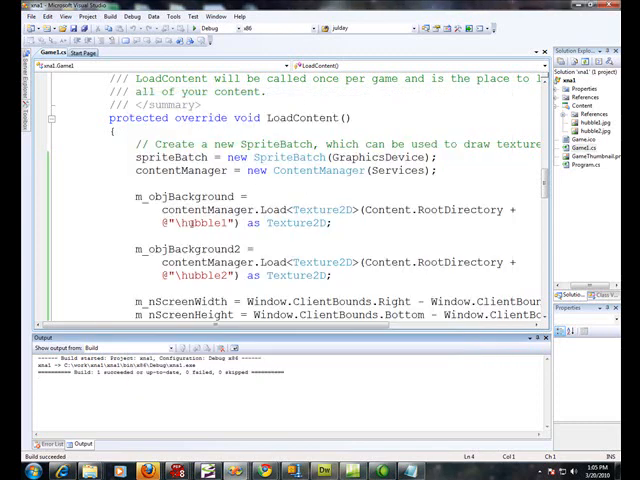
pyautogui.moveTo(136, 196); pyautogui.dragTo(340, 276)
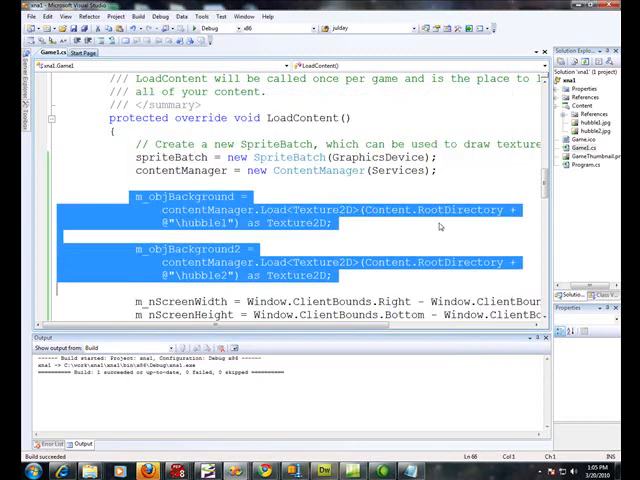
pyautogui.scroll(-3)
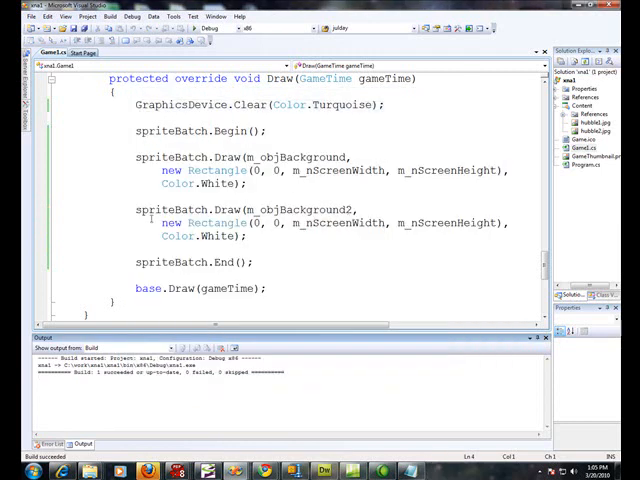
# Step: Add a second spriteBatch.Draw call rendering m_objBackground2 full-screen
pyautogui.moveTo(136, 210); pyautogui.dragTo(244, 236)
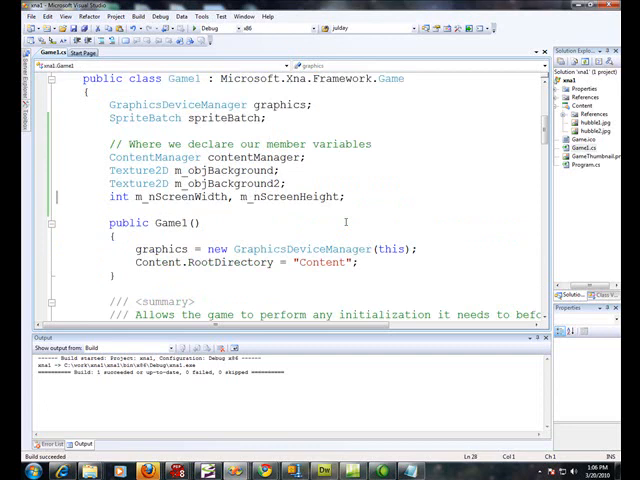
# Step: Declare int m_nWhichBackground = 0; under the screen size fields
pyautogui.write('int')
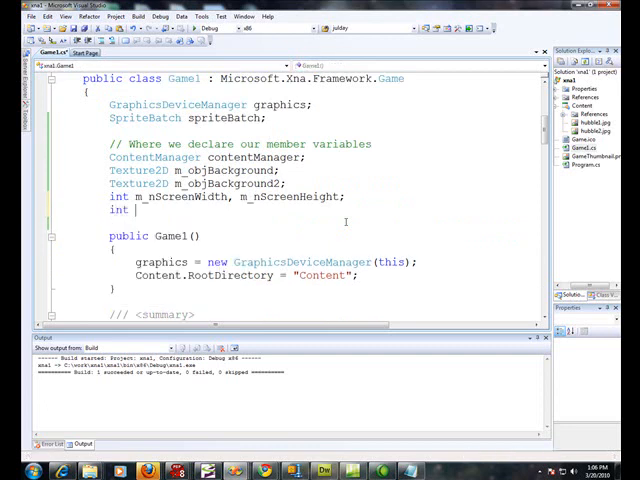
pyautogui.write('m_nWHi')
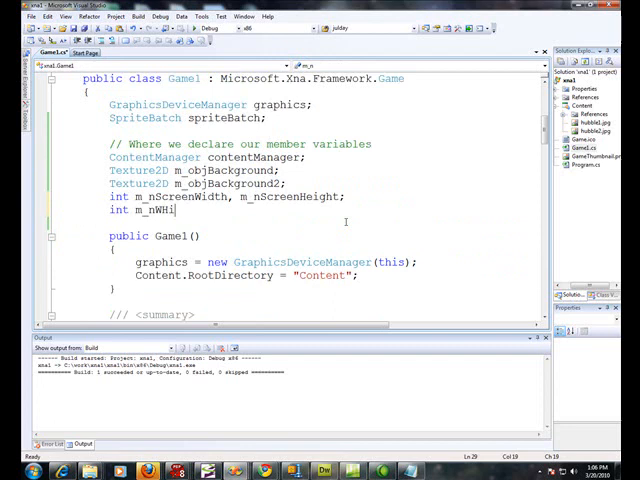
pyautogui.write('c')
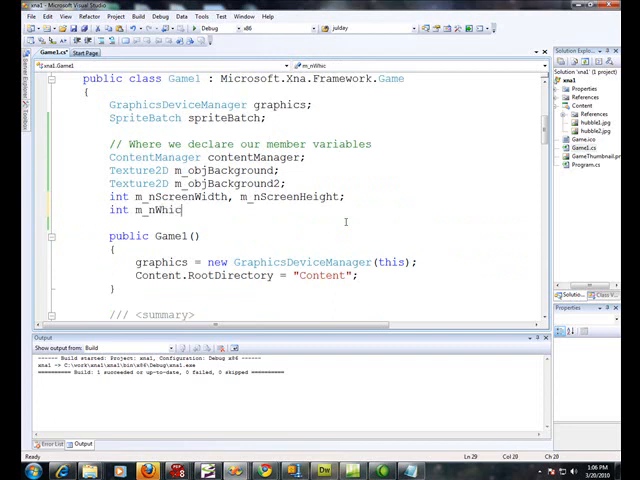
pyautogui.write('hBackgrtound')
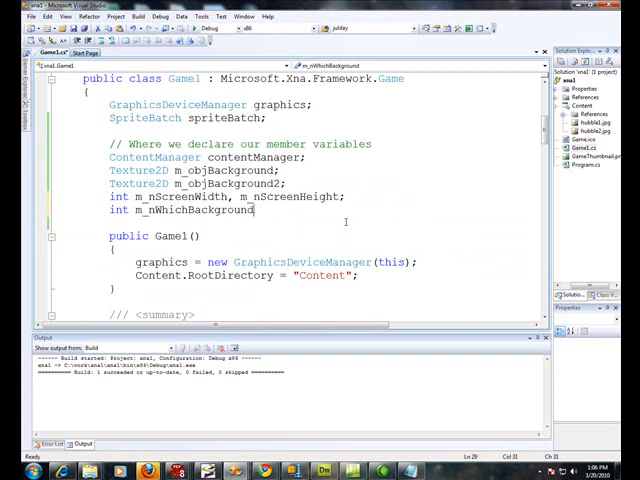
pyautogui.write('= 0;')
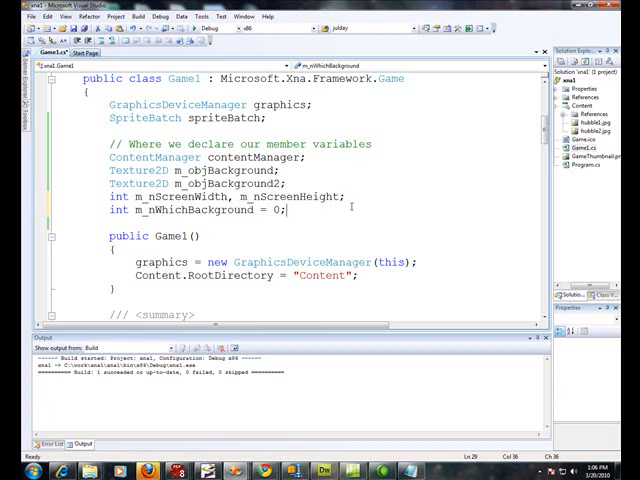
pyautogui.doubleClick(190, 210)
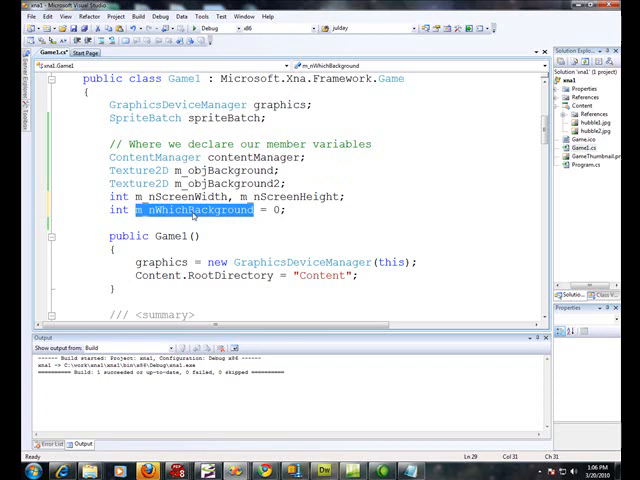
pyautogui.scroll(-3)
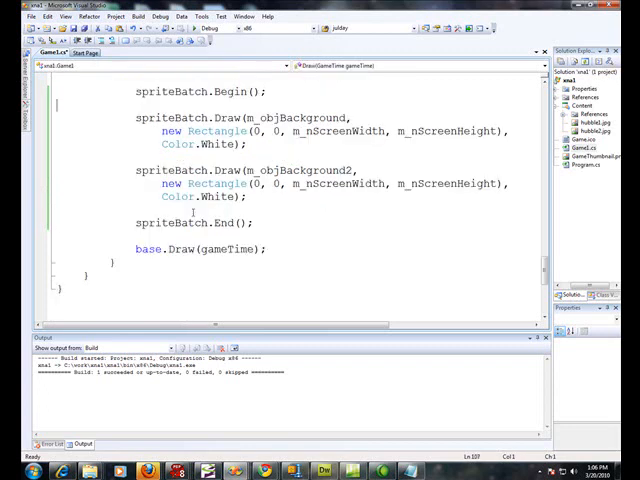
# Step: Wrap the two Draw calls in if (m_nWhichBackground == 0) { } else { }
pyautogui.write('if( m_nWhichBackground')
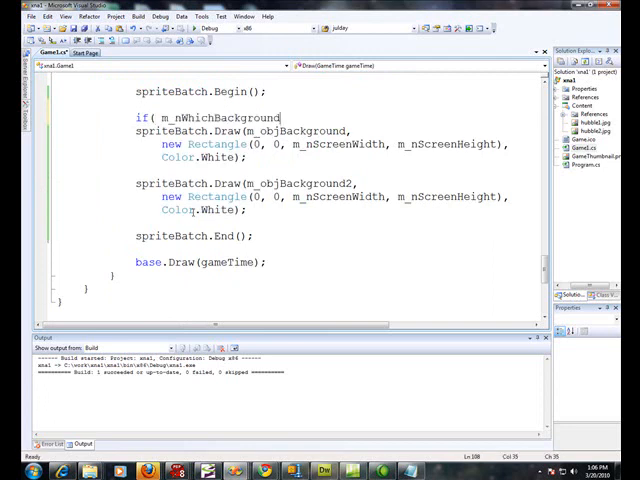
pyautogui.write('==')
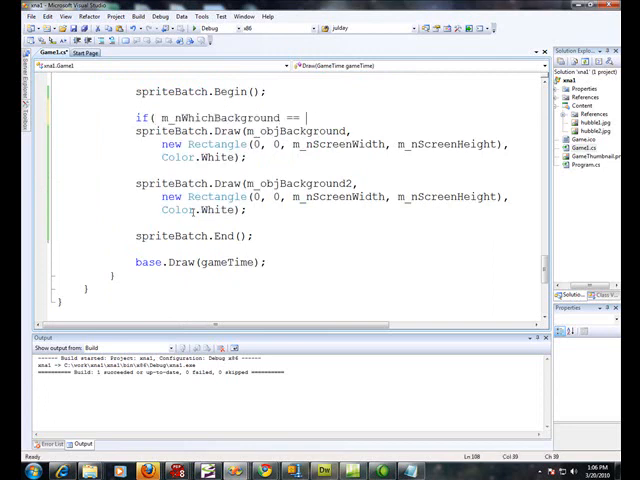
pyautogui.write('0 )')
pyautogui.write('}')
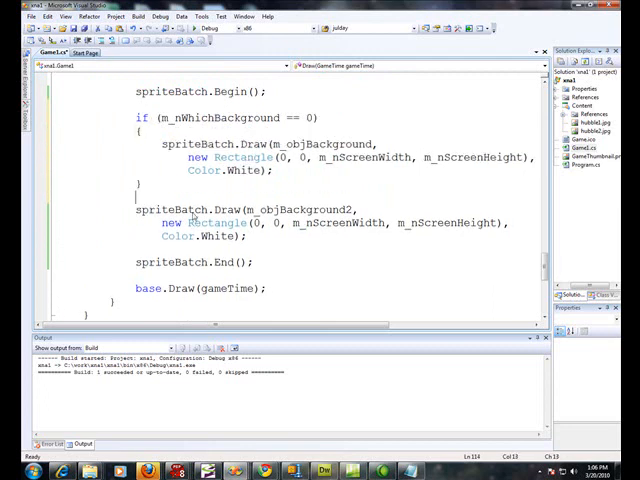
pyautogui.write('else {')
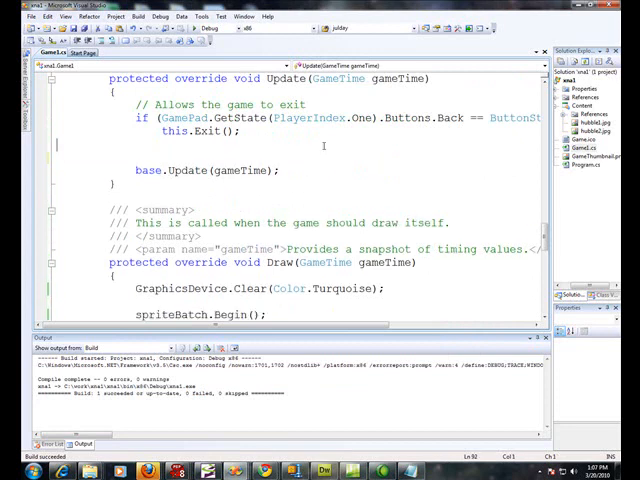
# Step: In Update write if (m_nWhichBackground == 0) m_nWhichBackground = 1; else m_nWhichBackground = 0;
pyautogui.write('i')
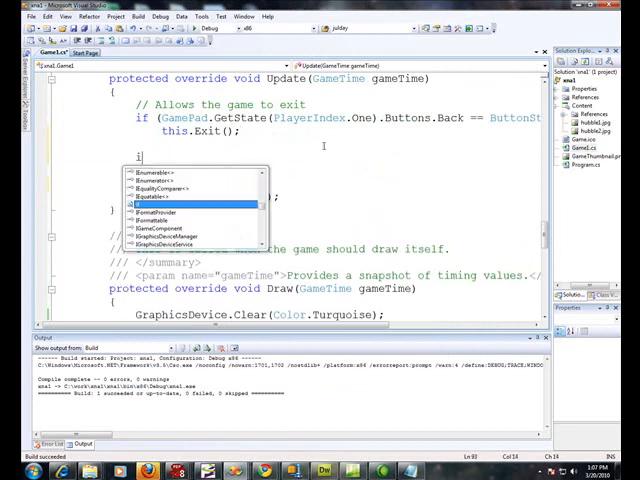
pyautogui.write('f( m_nWhichBackground == 0')
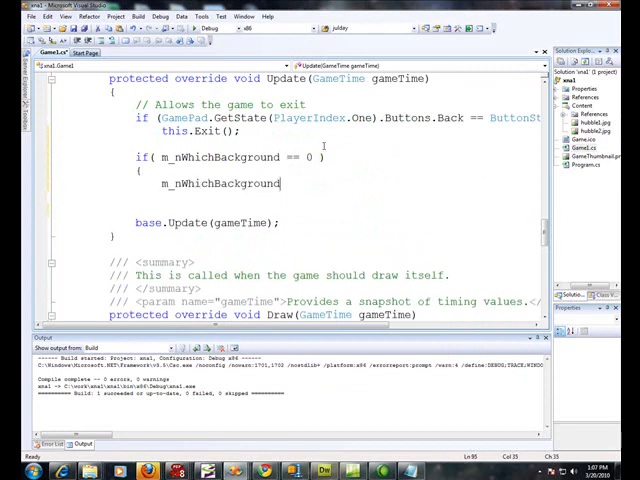
pyautogui.write('= 1;')
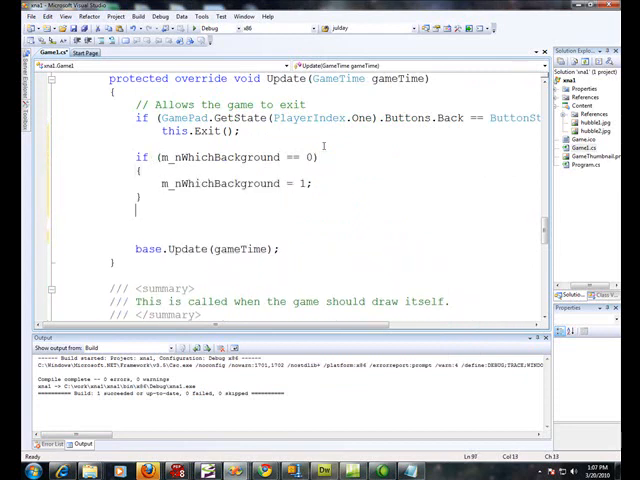
pyautogui.write('else')
pyautogui.click(334, 222)
pyautogui.write('{')
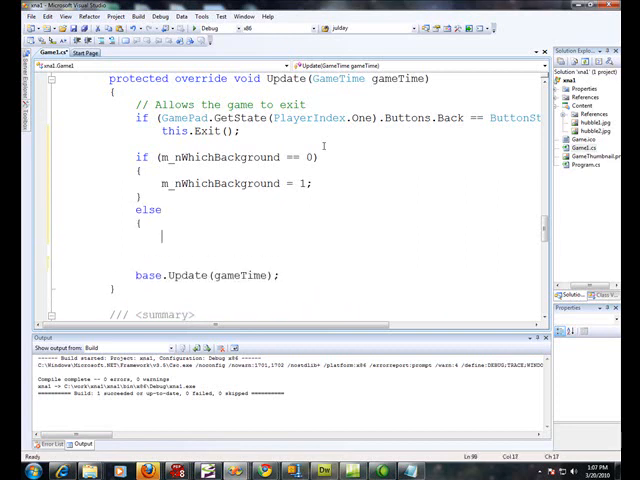
pyautogui.write('m_nWhichBackground')
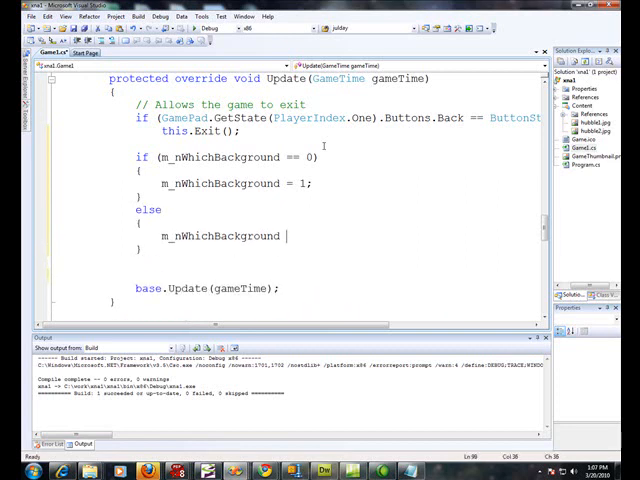
pyautogui.write('= 0;')
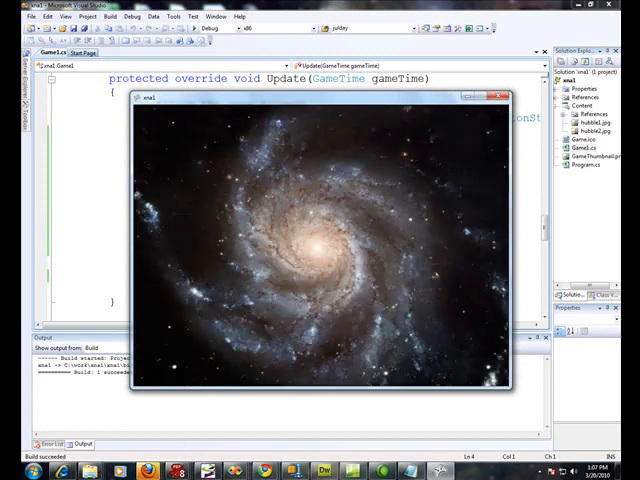
pyautogui.click(500, 98)
pyautogui.write('int m_')
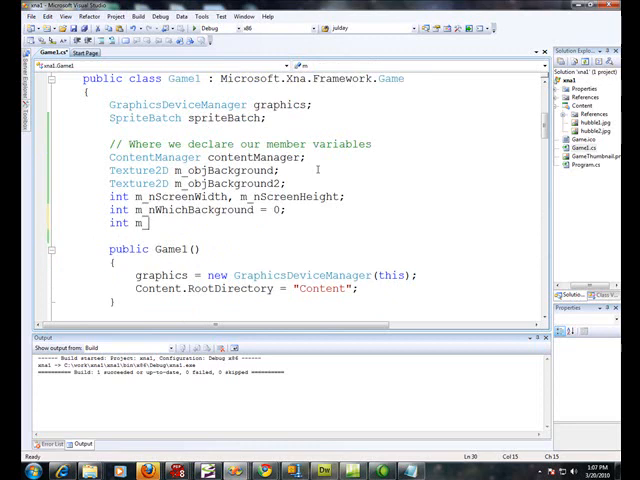
# Step: Declare m_nBackgroundCounter and increment it each frame in Update
pyautogui.write('BackgroundCounter = 0')
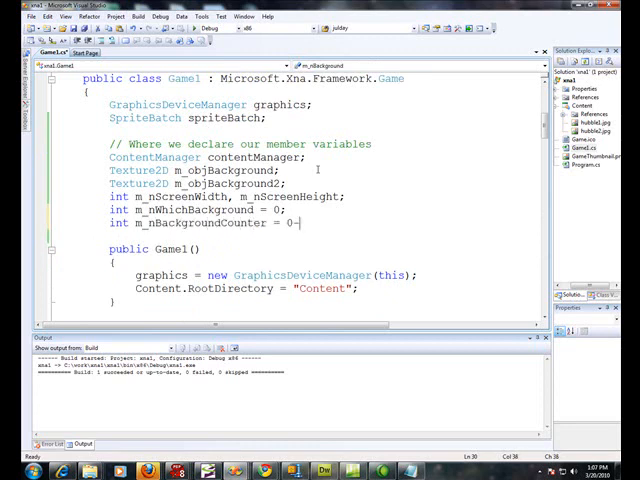
pyautogui.write(';')
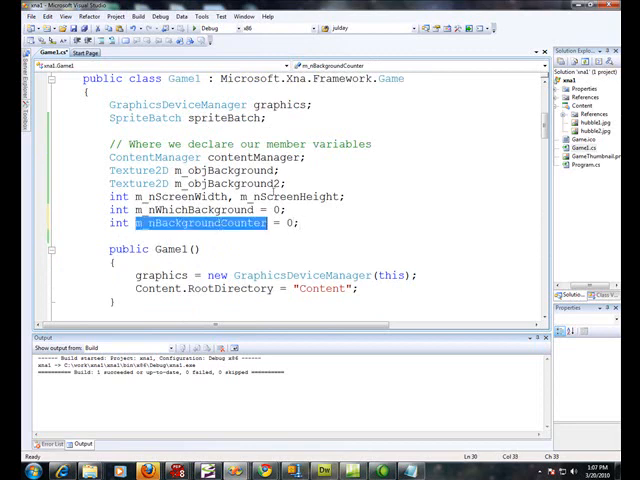
pyautogui.scroll(-3)
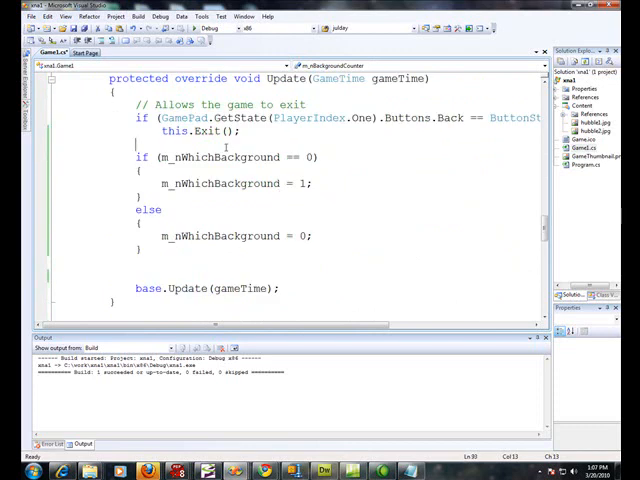
pyautogui.write('m_nBackgroundCounter++;')
pyautogui.write('if(')
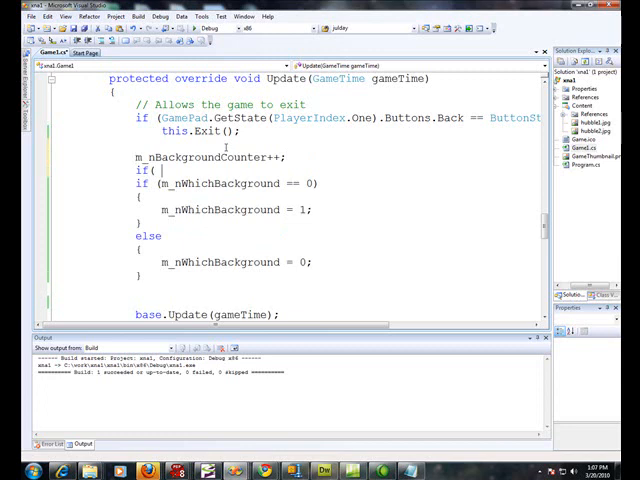
# Step: Toggle the background only when m_nBackgroundCounter > 30, then reset the counter to 0
pyautogui.write('m_nBackgroundCounter > 30 )')
pyautogui.write('{')
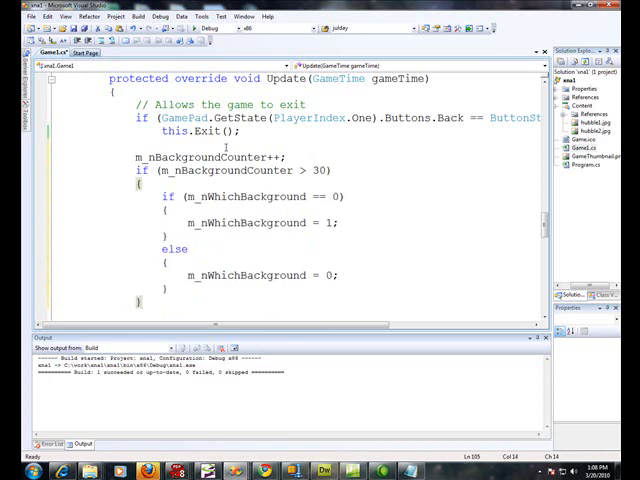
pyautogui.scroll(-3)
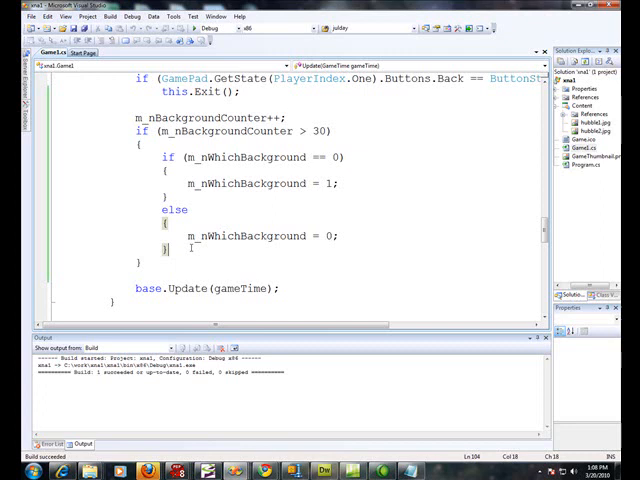
pyautogui.write('m_nBackgroundCounter')
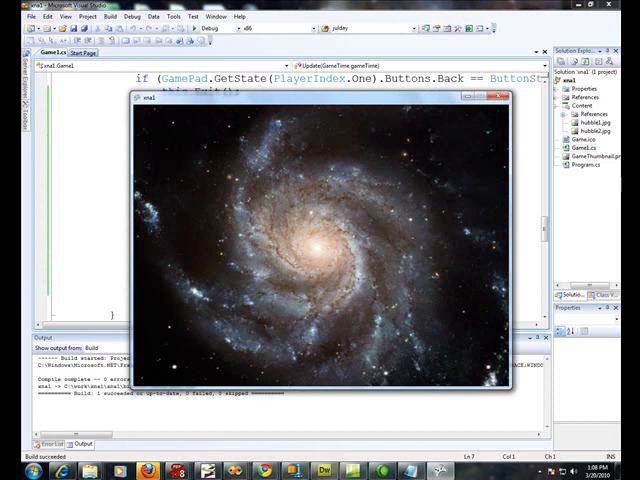
# Step: Stop the running game and restore the editor to full size
pyautogui.click(500, 90)
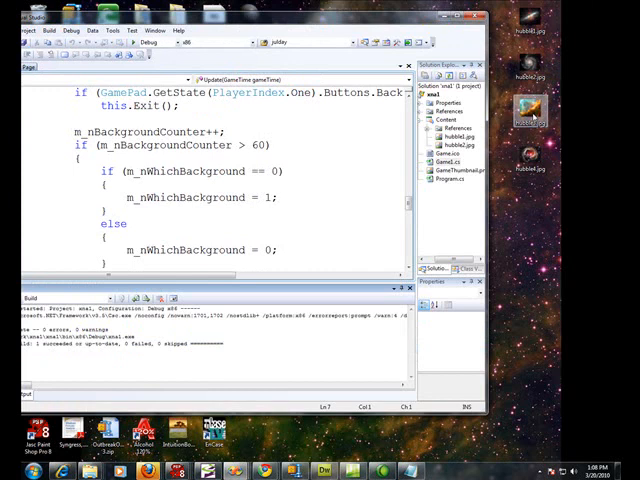
pyautogui.click(440, 172)
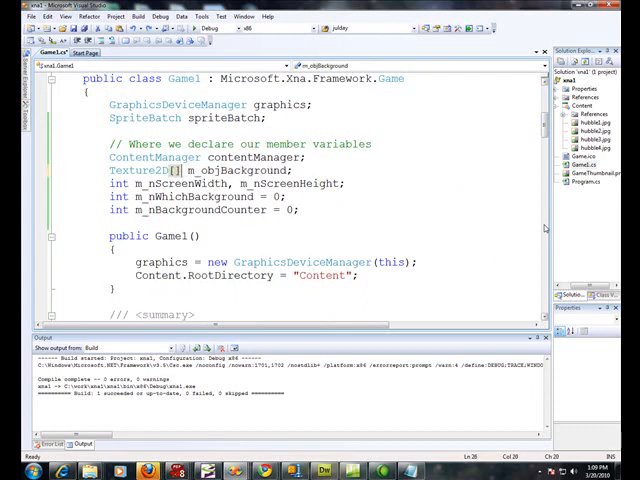
# Step: Declare Texture2D[] m_objBackground = new Texture2D[4] and load hubble1–hubble4 into elements 0–3
pyautogui.write('new Texture2D[4')
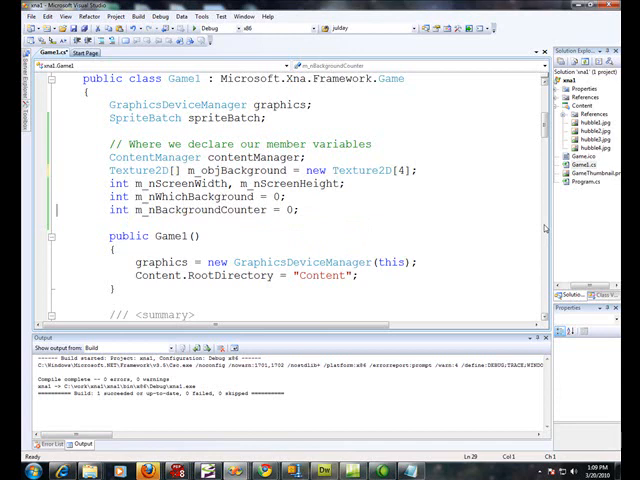
pyautogui.scroll(-3)
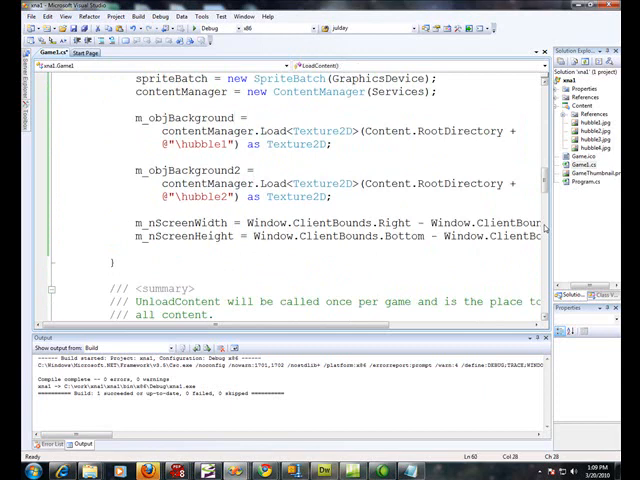
pyautogui.write('[0]')
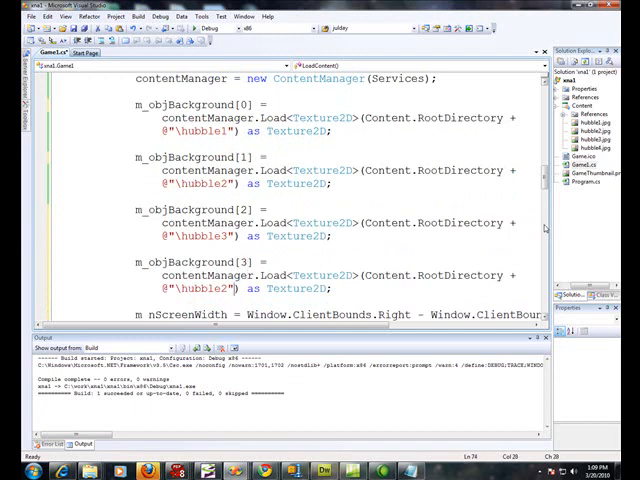
pyautogui.press('Backspace')
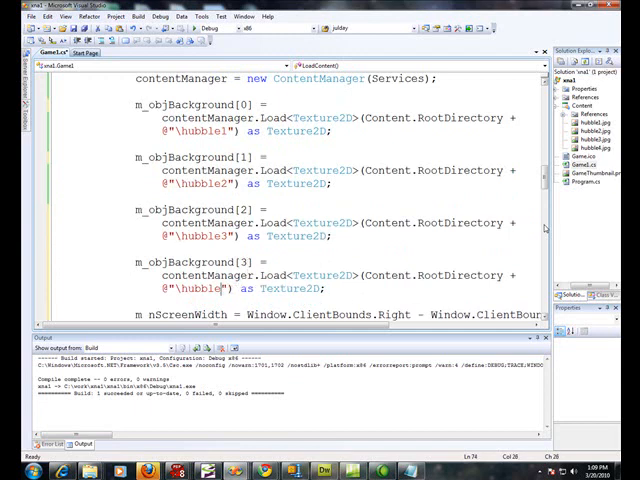
pyautogui.write('4')
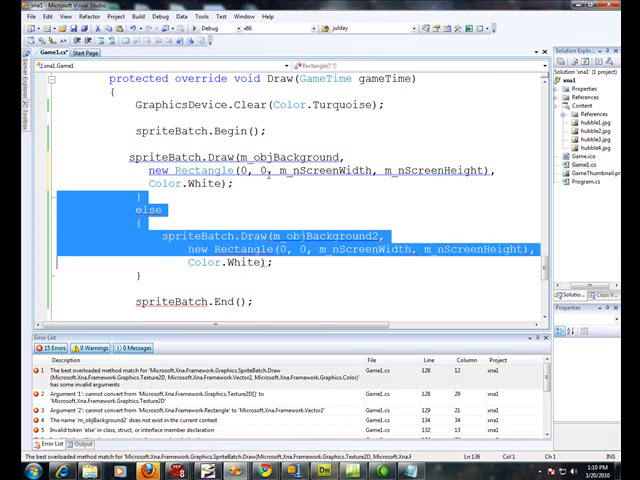
# Step: Replace the if/else with a single Draw of m_objBackground[m_nWhichBackground]
pyautogui.press('Delete')
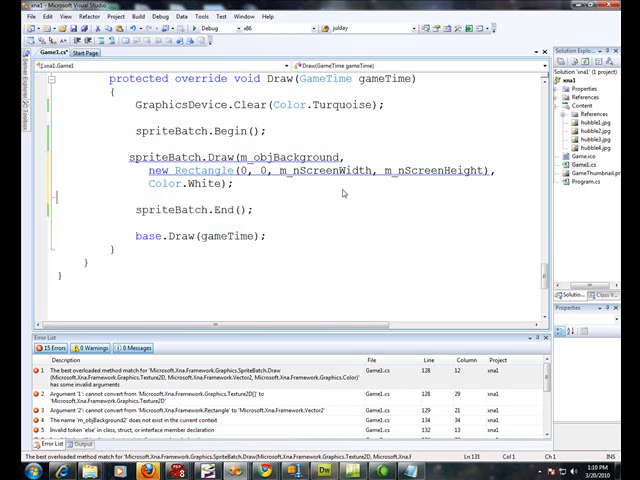
pyautogui.write('[')
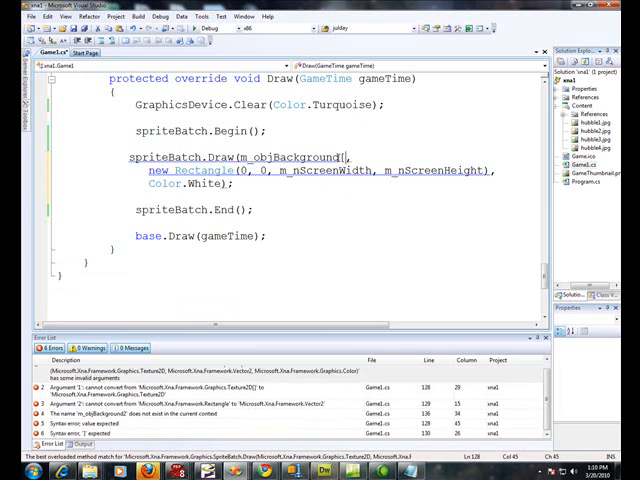
pyautogui.write('m_nBackgroundCounter++;')
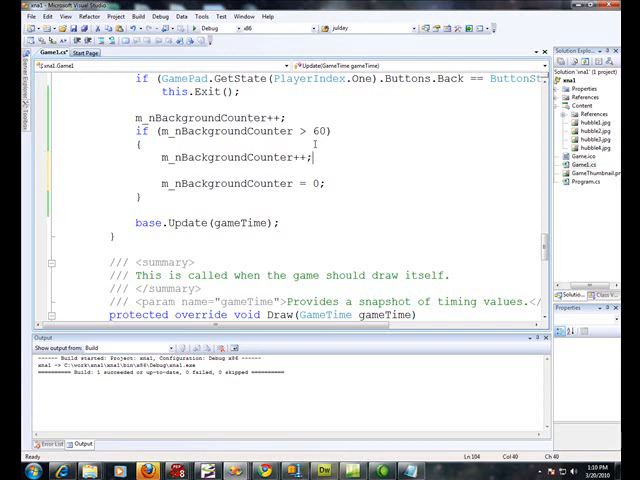
# Step: Write the Update check that advances m_nWhichBackground and resets it to 0 after the fourth
pyautogui.write('if( m')
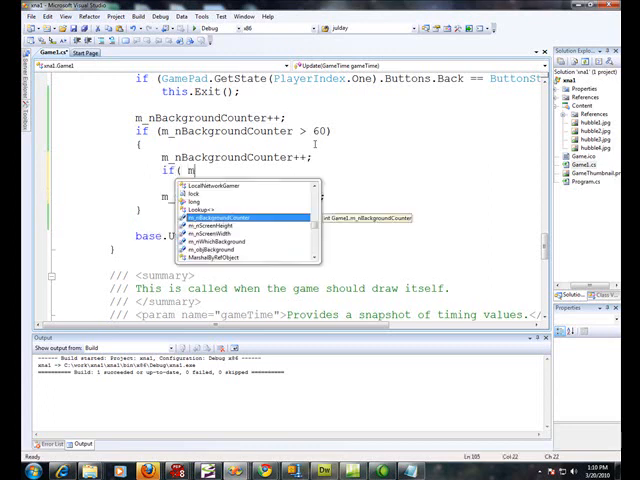
pyautogui.write('m_nBackgroundCounter > 3')
pyautogui.write('{')
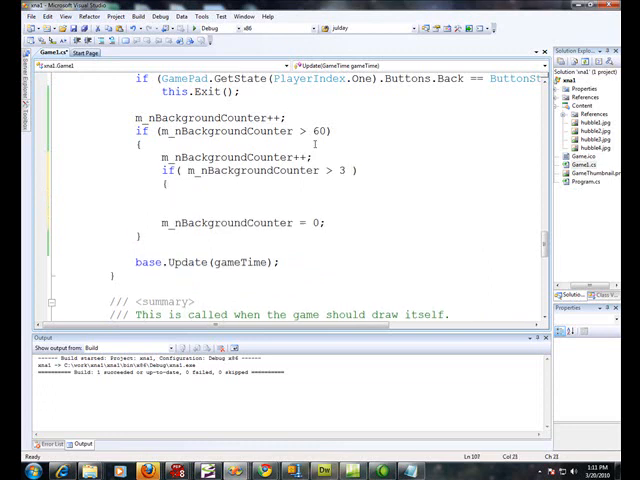
pyautogui.write('m_nBackgroundCounter = 0;')
pyautogui.write('}')
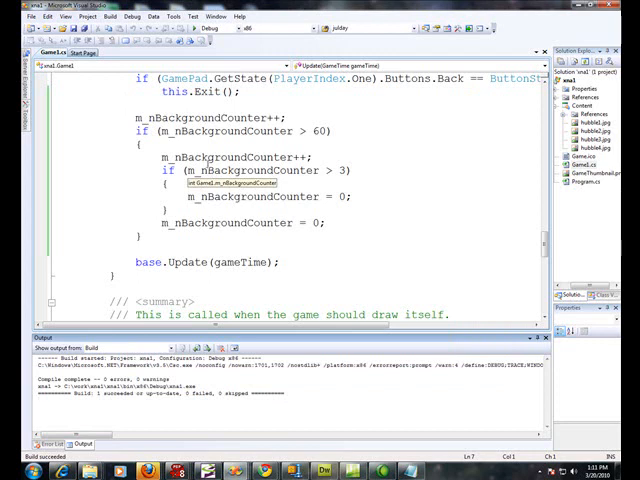
pyautogui.doubleClick(236, 156)
pyautogui.write('m_nWhich')
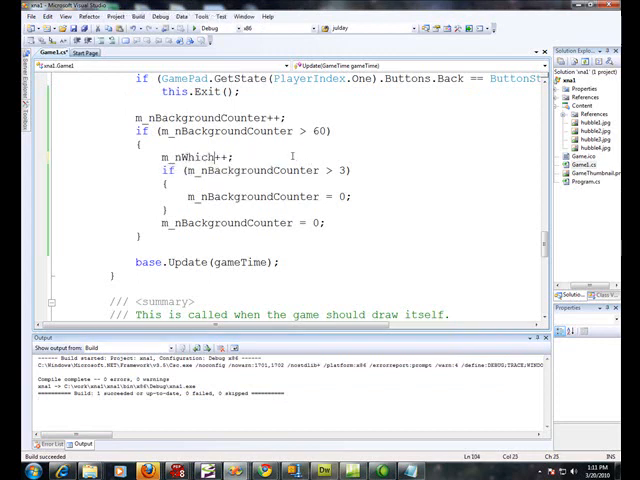
pyautogui.write('Background')
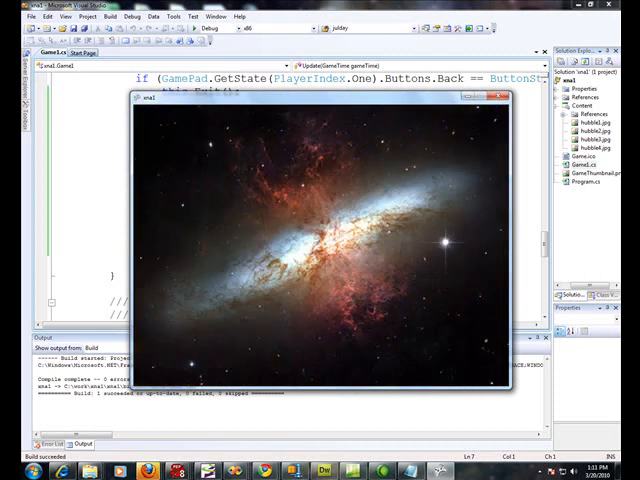
# Step: Run the game to see the galaxy backgrounds cycle, then stop it
pyautogui.click(510, 96)
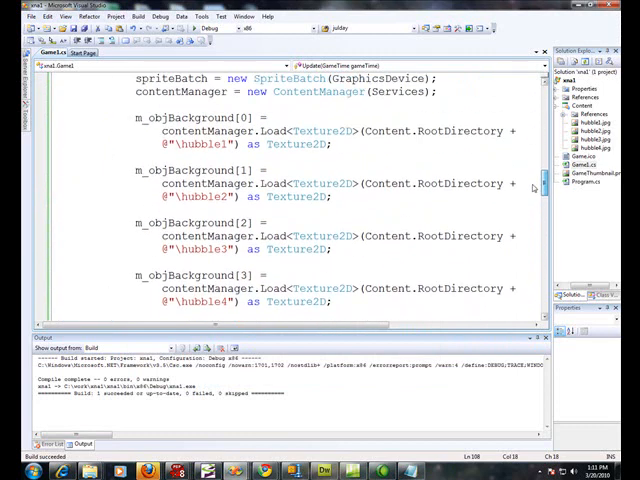
# Step: Write for (int i = 0; i < 4; i++) above the load lines and select the repeated loading statements
pyautogui.scroll(-3)
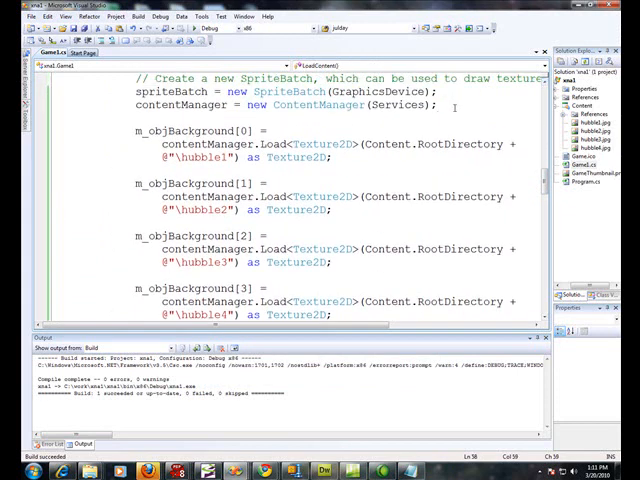
pyautogui.write('for')
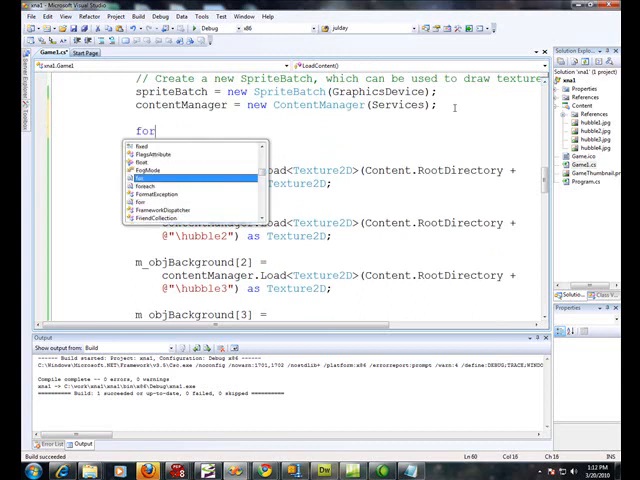
pyautogui.write('( int i=')
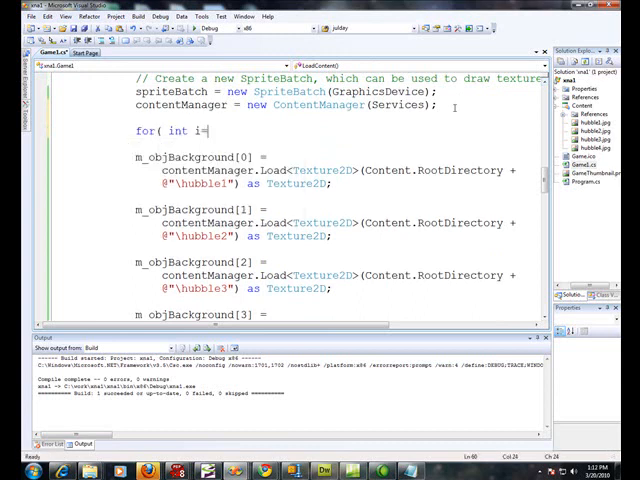
pyautogui.write('0; i<4;')
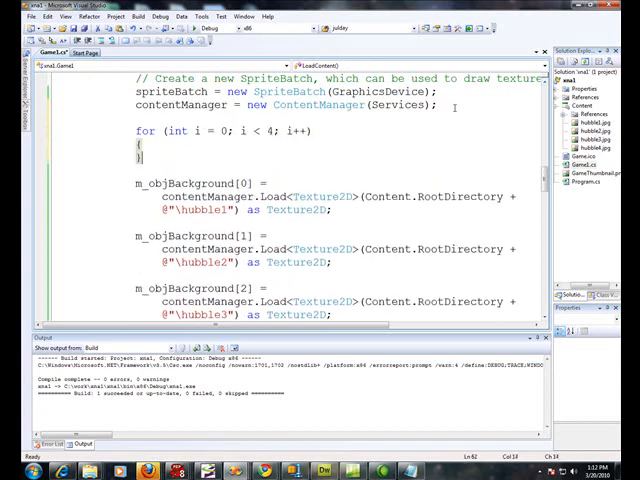
pyautogui.moveTo(130, 184); pyautogui.dragTo(340, 212)
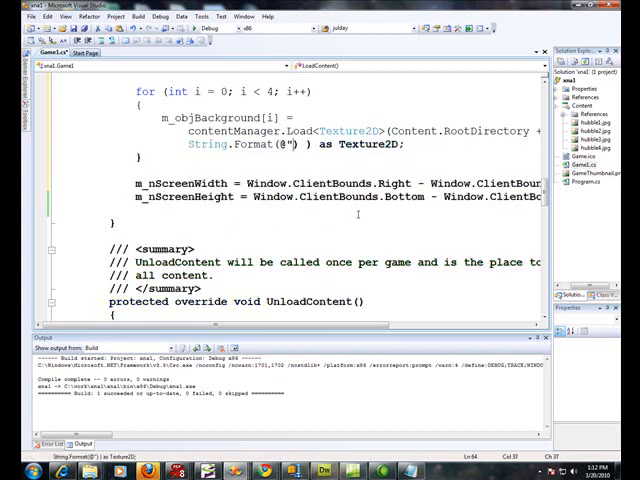
# Step: Build the texture file name with String.Format(@"\hubble{0}", i + 1) inside the loop's Load call
pyautogui.write('\\')
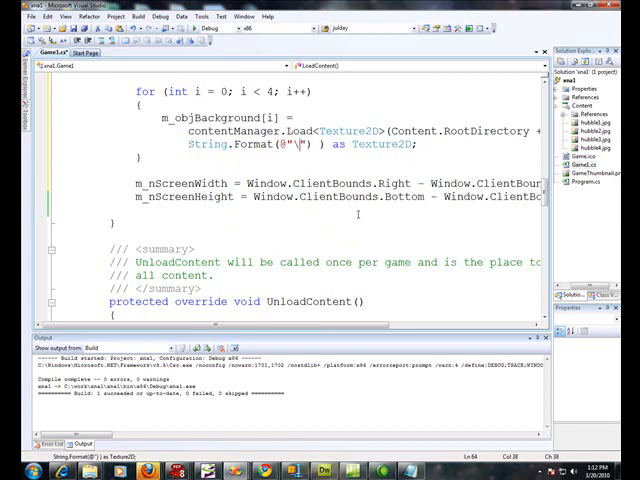
pyautogui.write('hubble{')
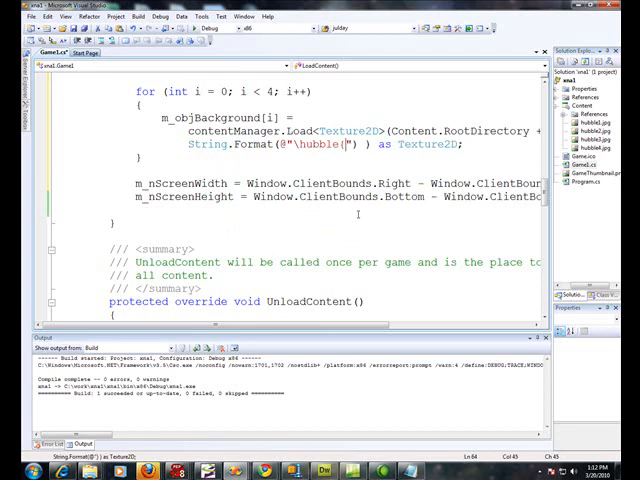
pyautogui.write('0}')
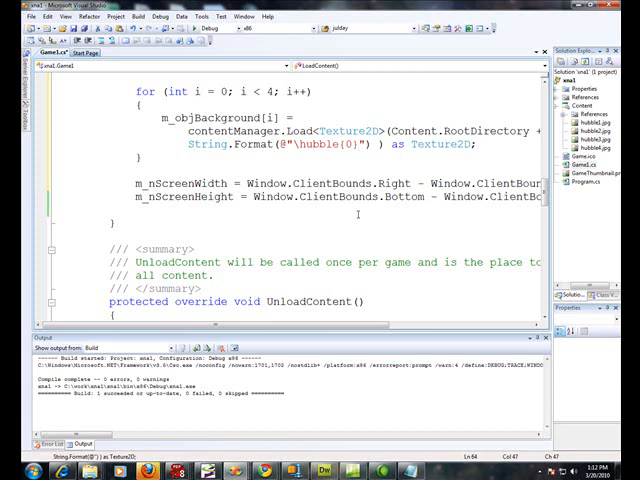
pyautogui.write(', i +')
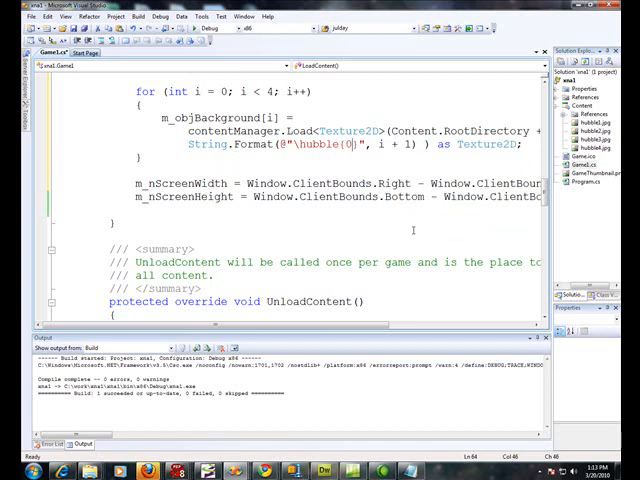
pyautogui.write('1}')
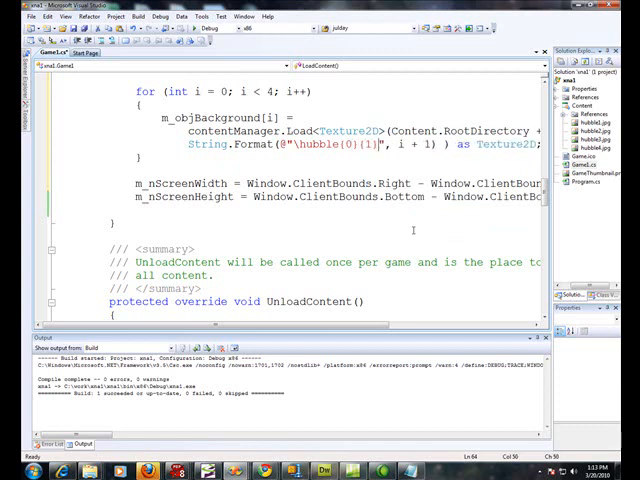